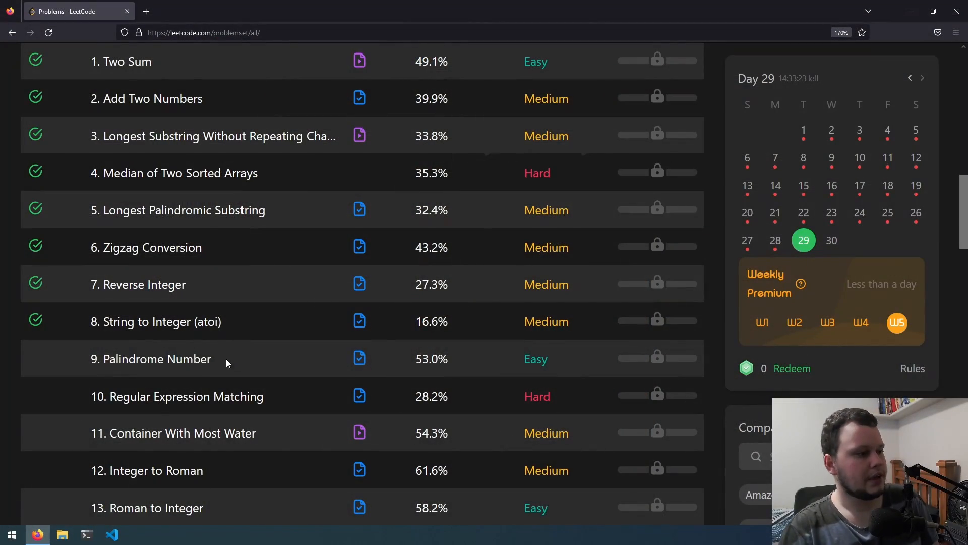
# - Open '9. Palindrome Number' from the problem list
pyautogui.click(151, 358)
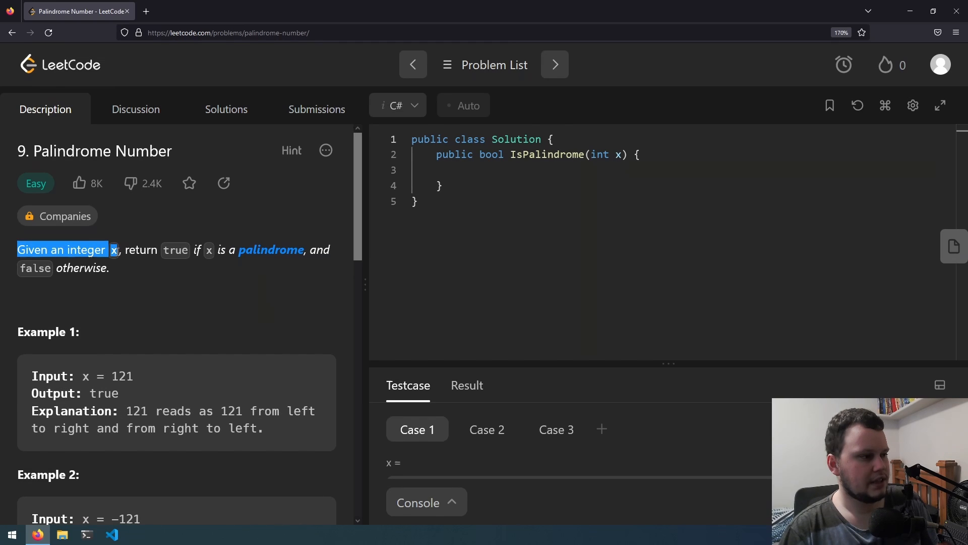
pyautogui.moveTo(113, 250); pyautogui.dragTo(213, 249)
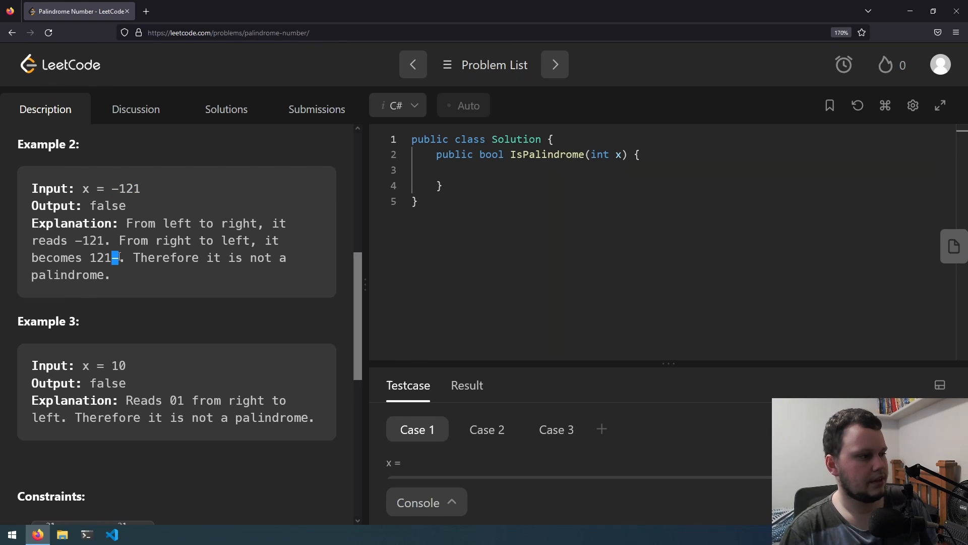
pyautogui.scroll(-3)
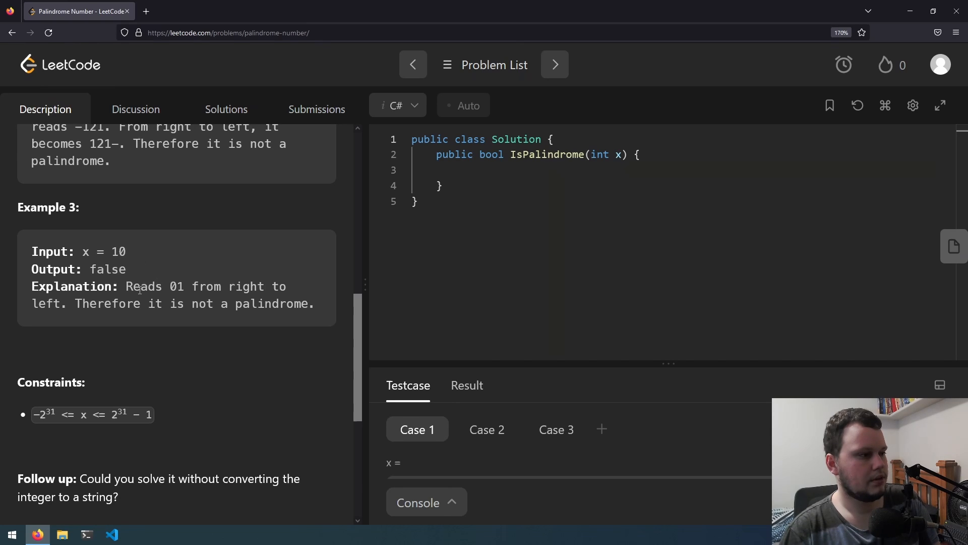
pyautogui.click(462, 170)
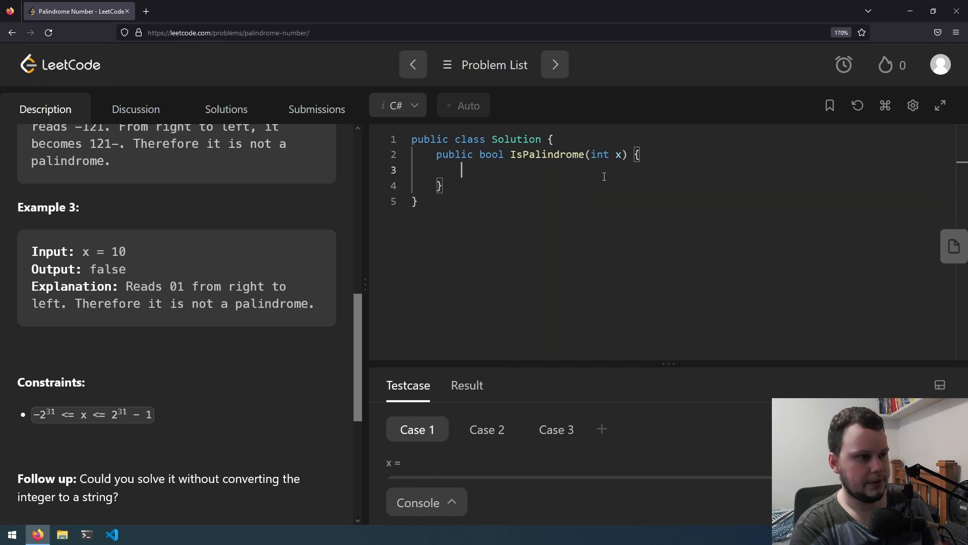
# - Add 'if (x < 0) return false;' and 'string strX = x.ToString();' to IsPalindrome
pyautogui.write('if (')
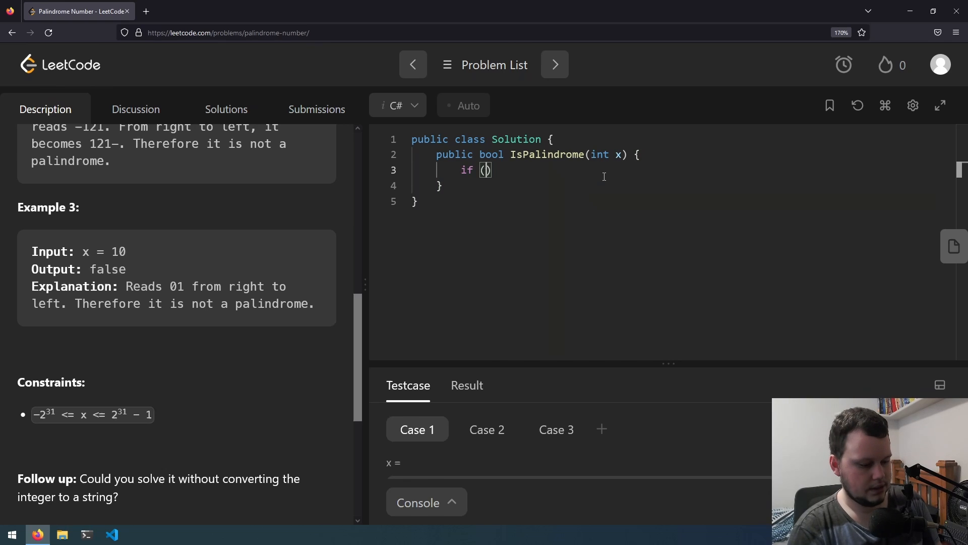
pyautogui.write('x < 0')
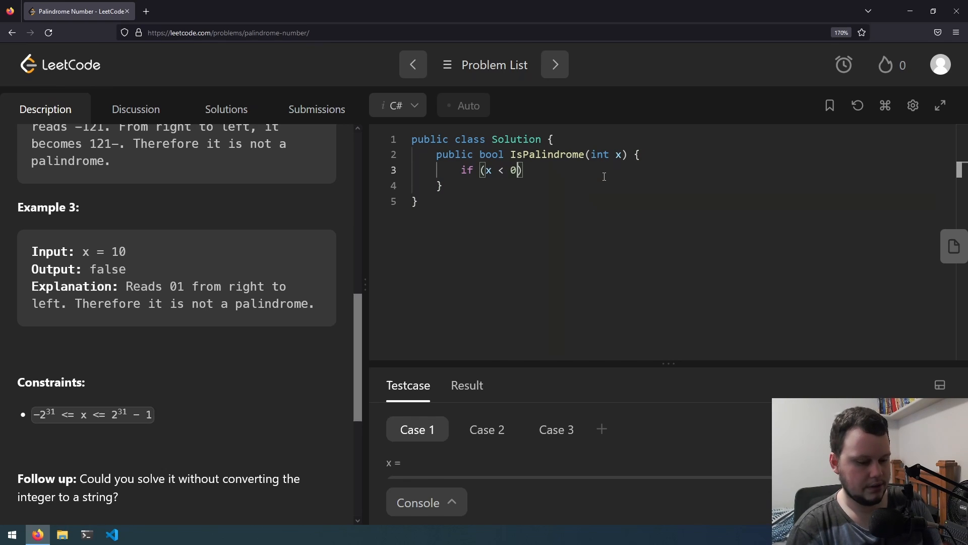
pyautogui.write('re')
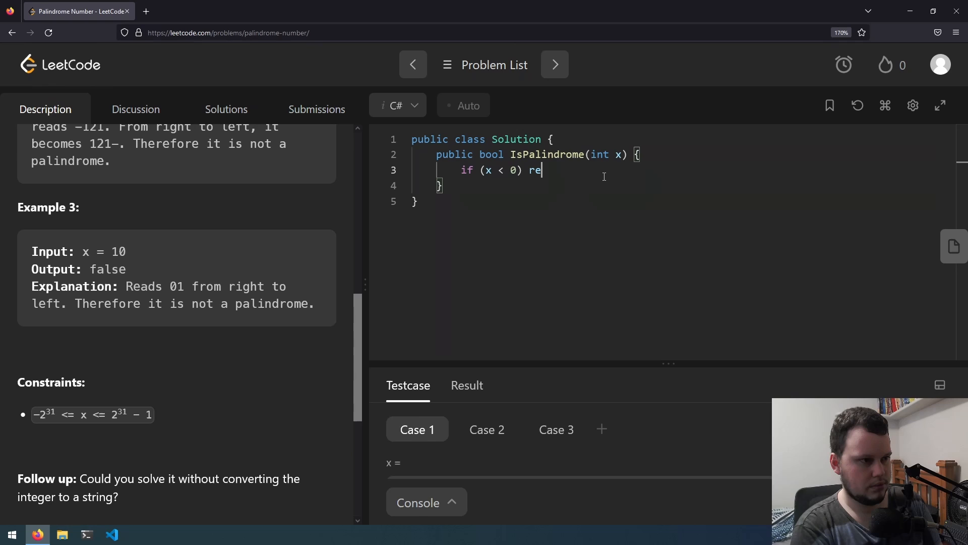
pyautogui.write('turn false;')
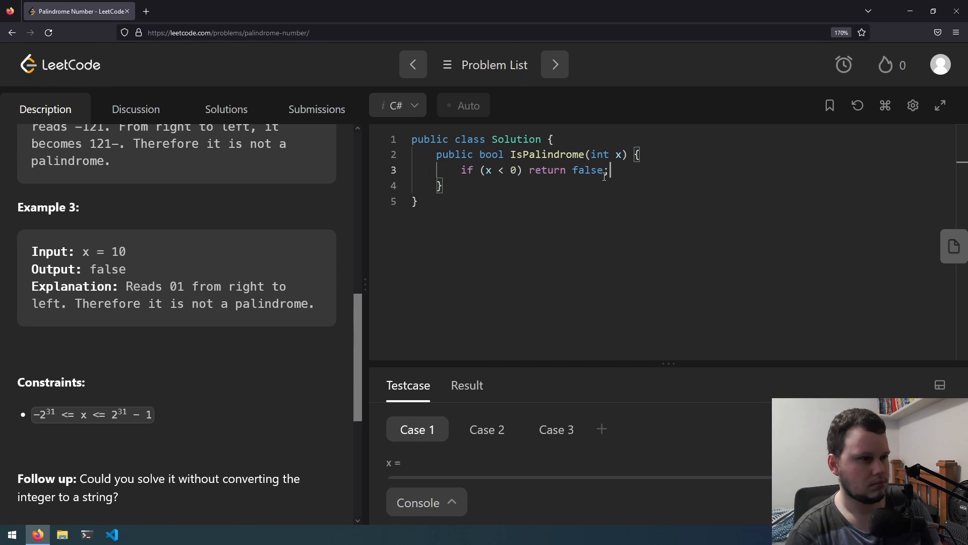
pyautogui.press('Enter')
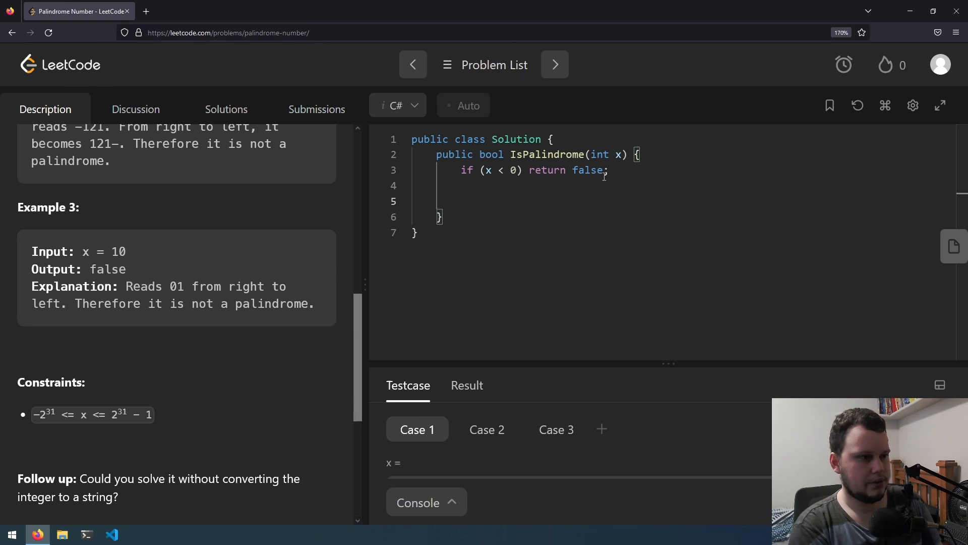
pyautogui.write('string s')
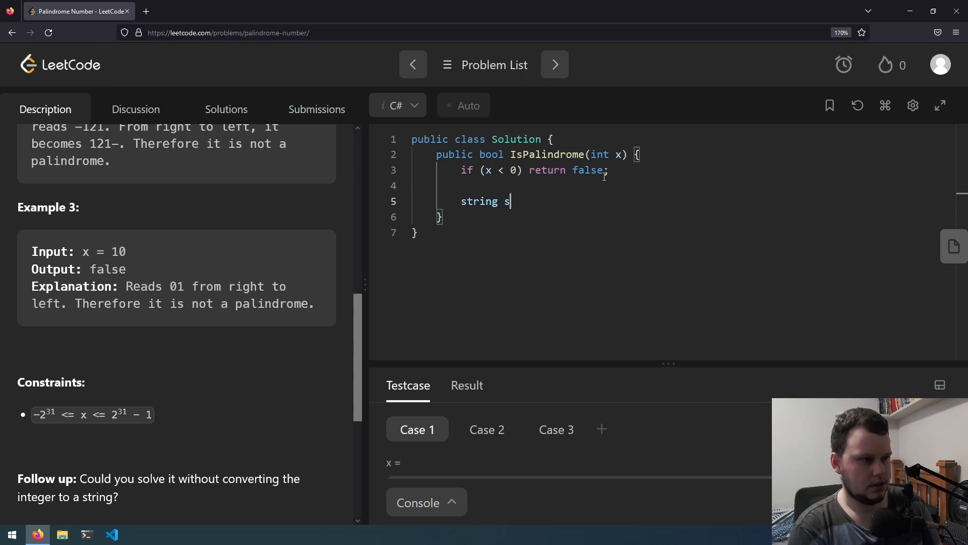
pyautogui.write('trX = x')
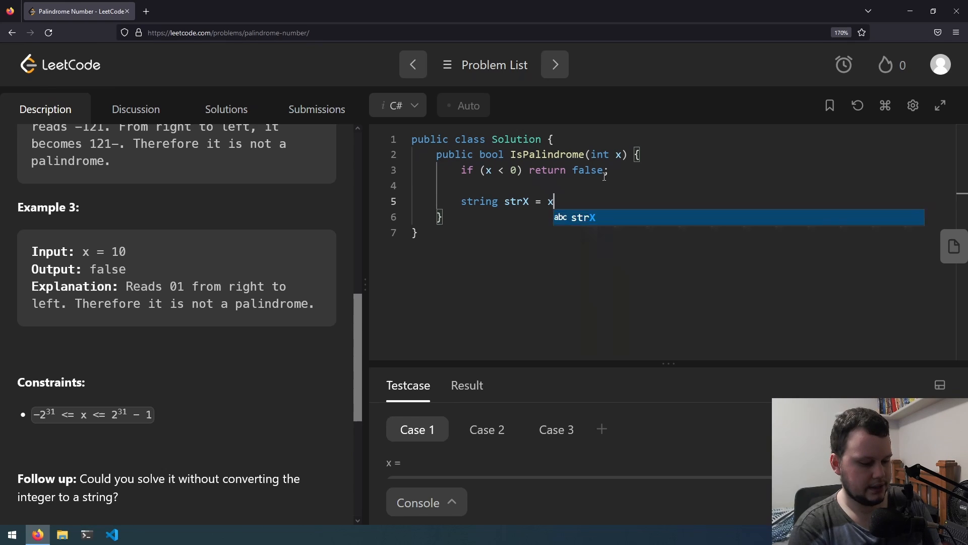
pyautogui.write('.ToString')
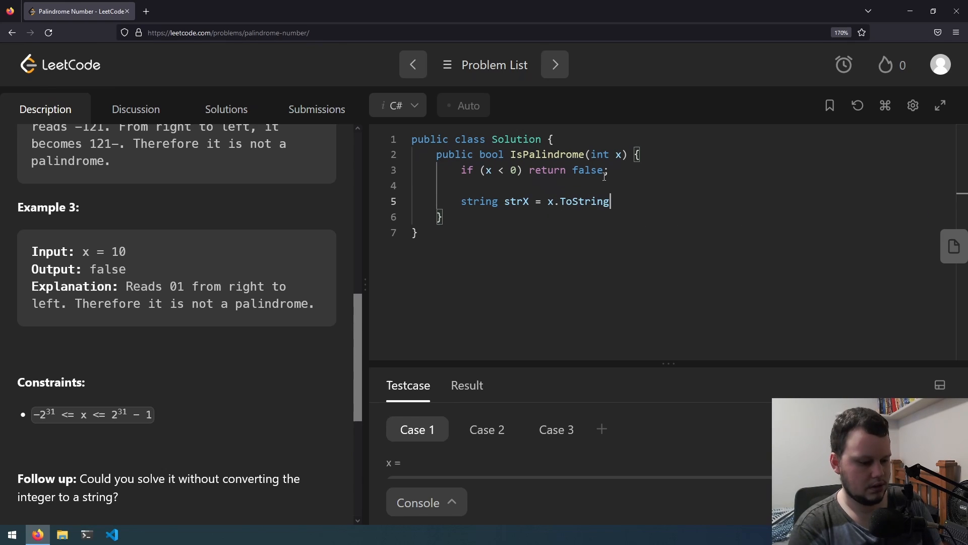
pyautogui.write('();')
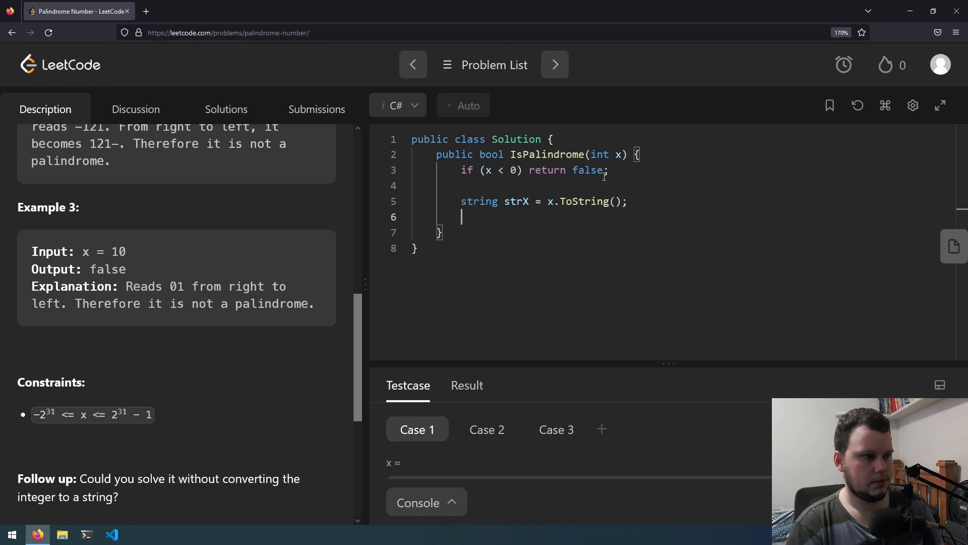
# - Add a for loop running i up to strX.Length / 2
pyautogui.press('Enter')
pyautogui.write('for (int i = 0; i < ')
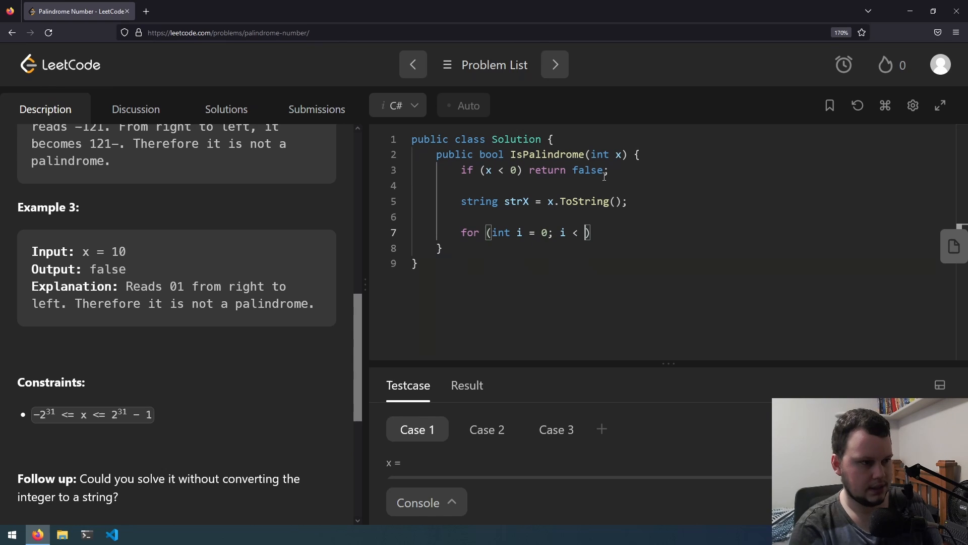
pyautogui.write('strX')
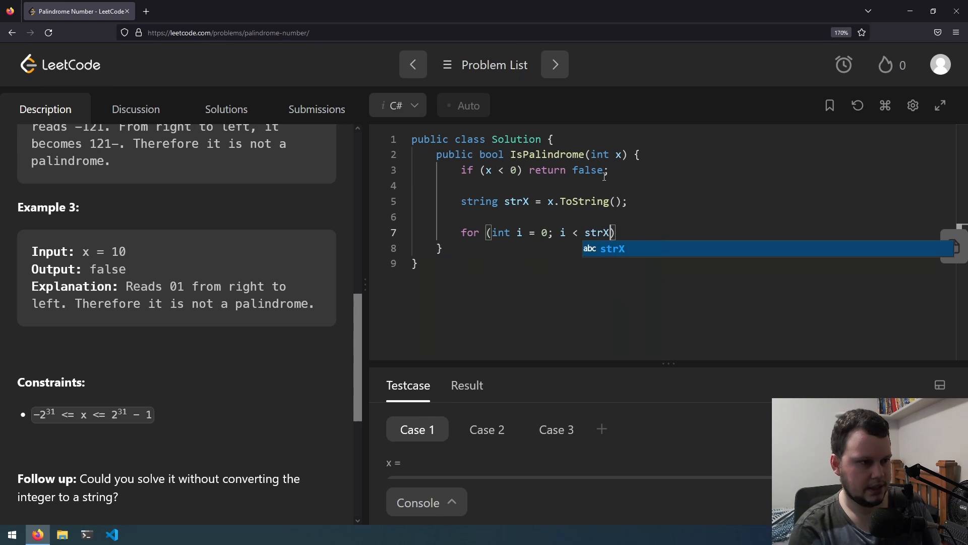
pyautogui.write('.Length')
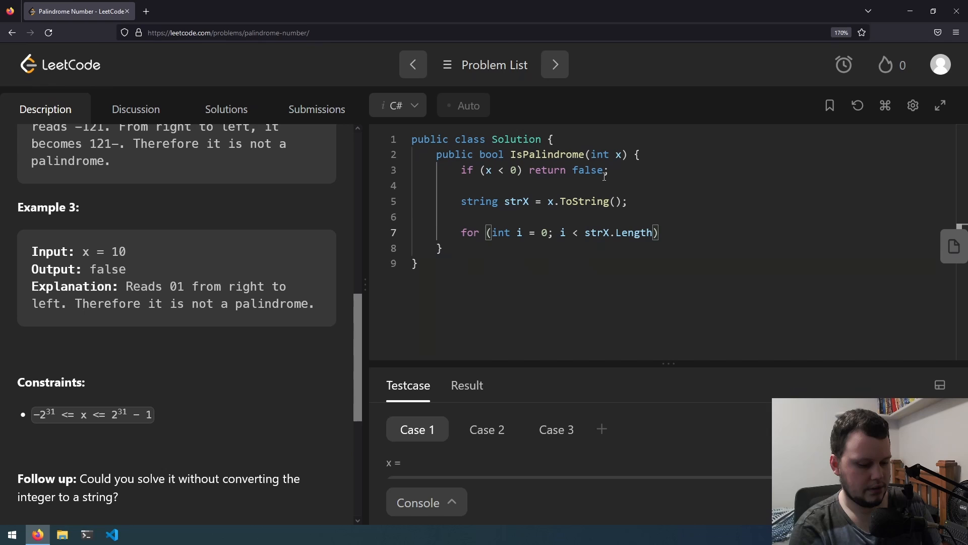
pyautogui.write('/ 2; i++')
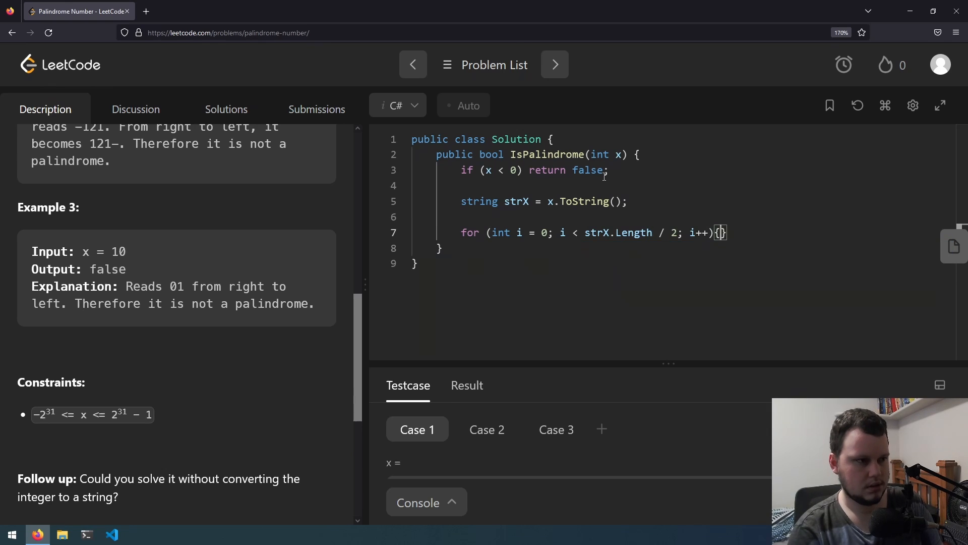
pyautogui.write('if ()')
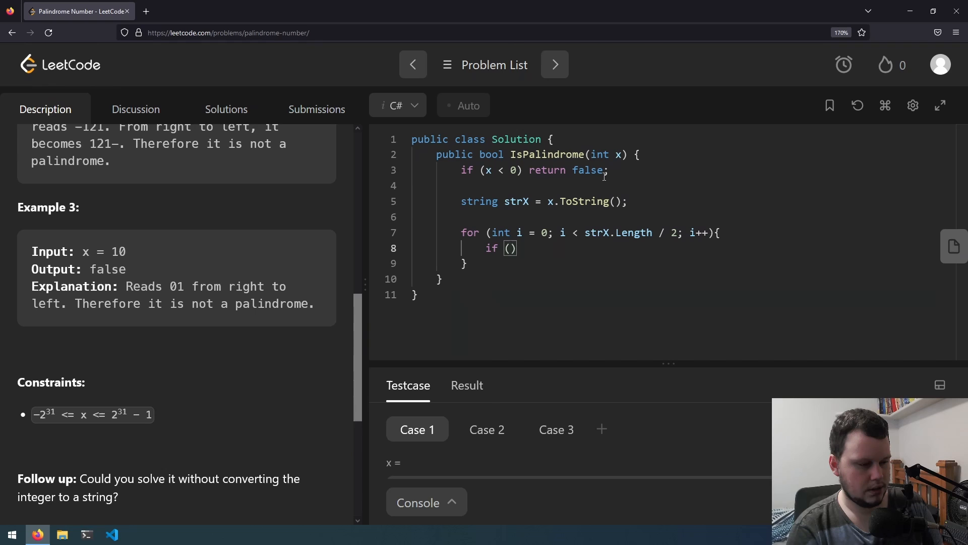
# - Inside the loop, return false when strX[i] != strX[strX.Length - i]; begin the final return
pyautogui.write('strX[i')
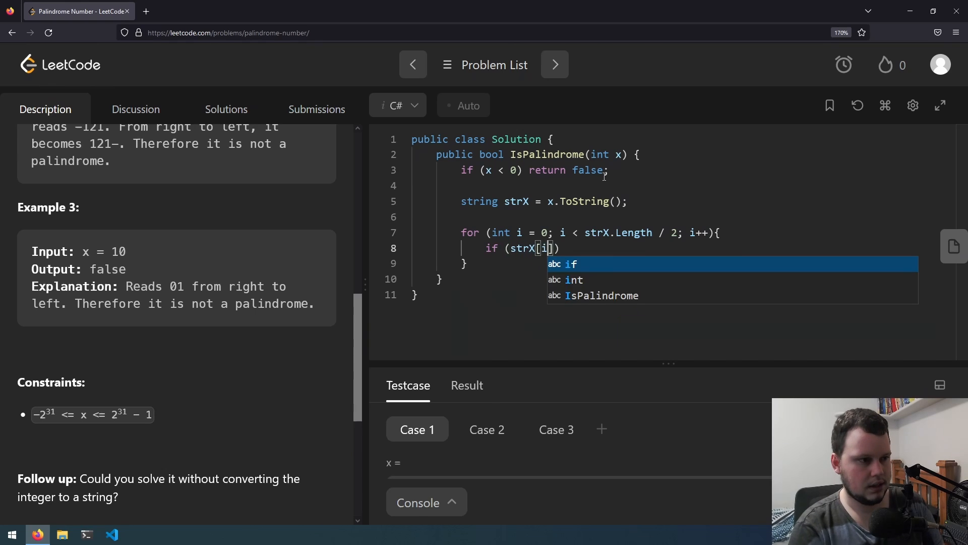
pyautogui.write('!')
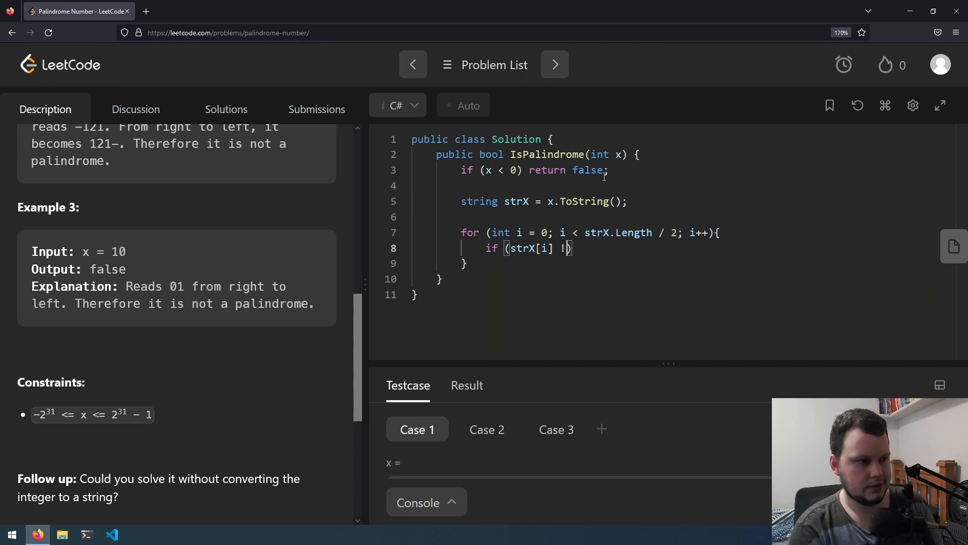
pyautogui.write('= strX[strX.Length - i')
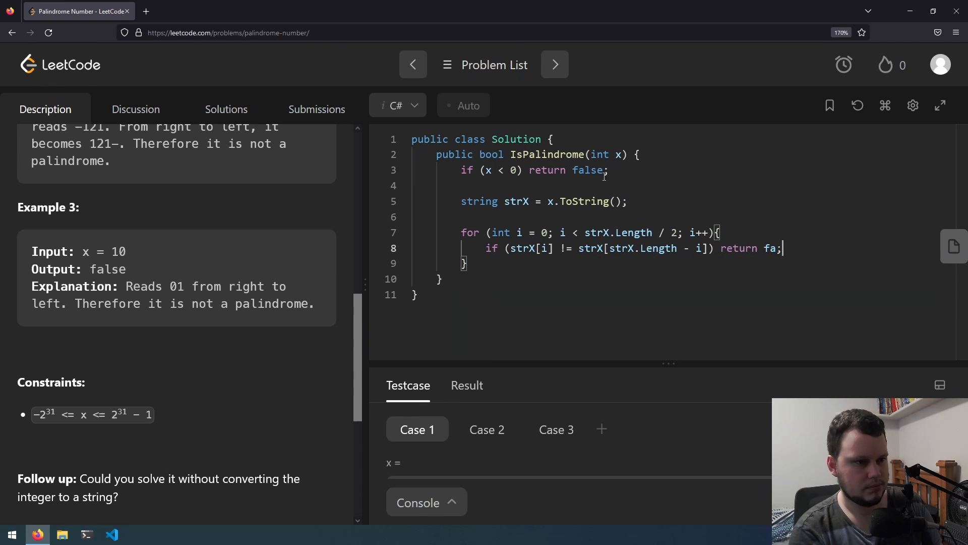
pyautogui.write('lse')
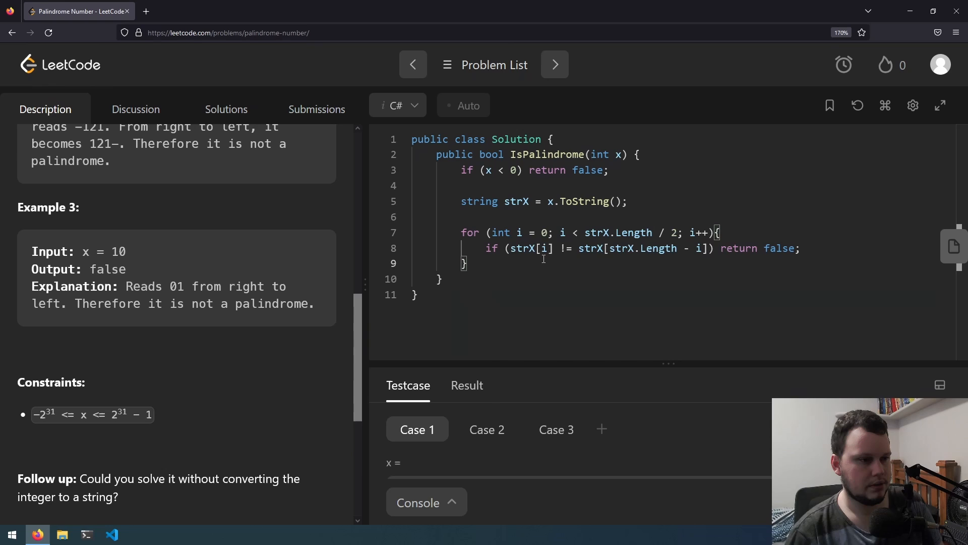
pyautogui.write('return')
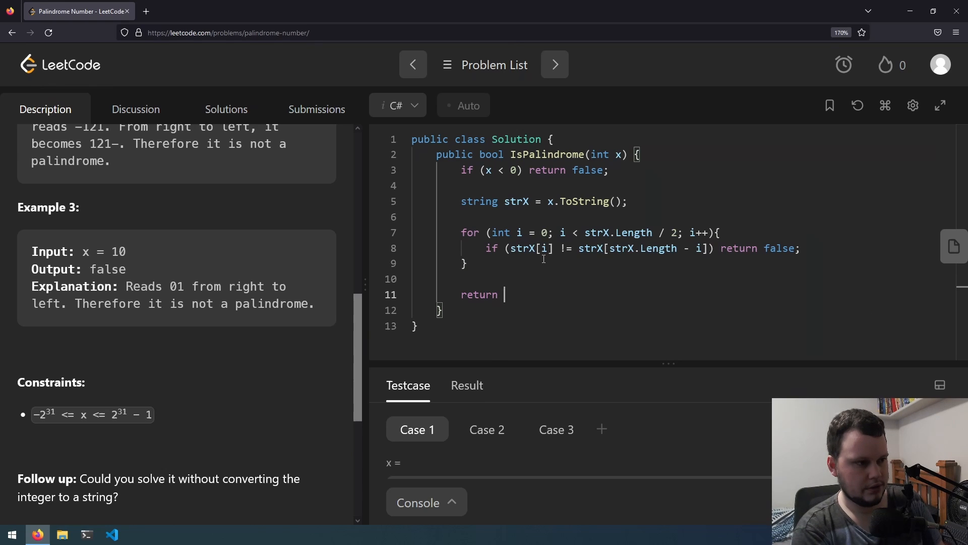
# - Finish with 'return true;', fix the index to Length - 1 - i, and rerun
pyautogui.write('true;')
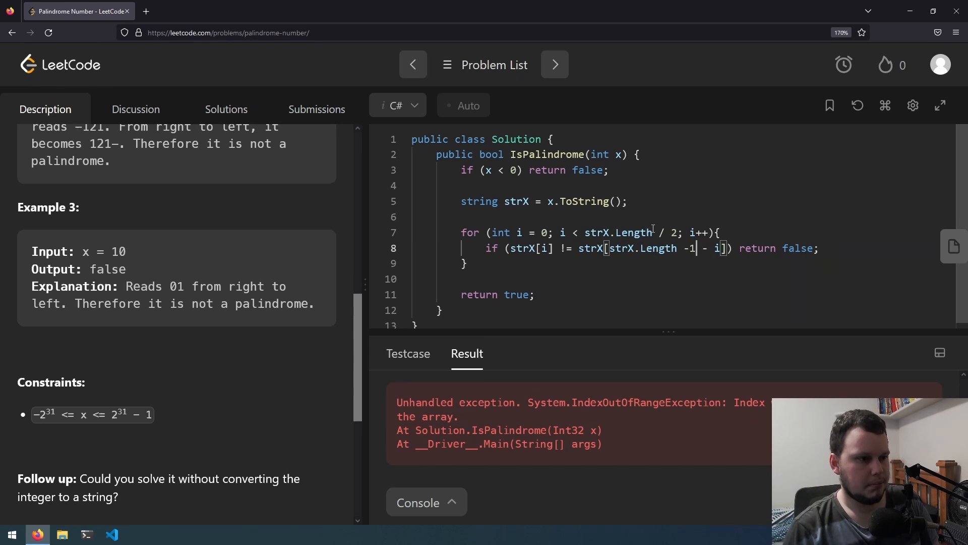
pyautogui.doubleClick(622, 232)
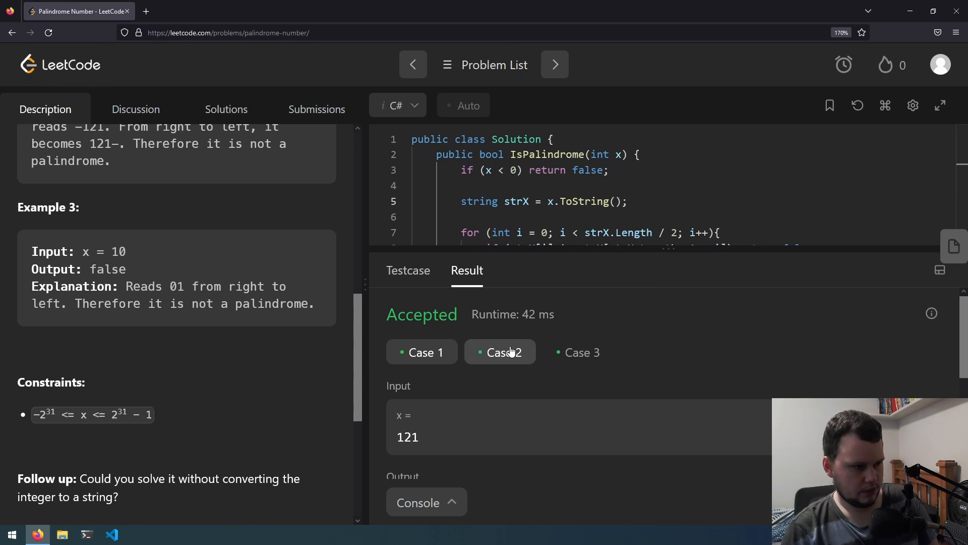
# - Check another test case's accepted result, then return to the Testcase inputs
pyautogui.click(578, 352)
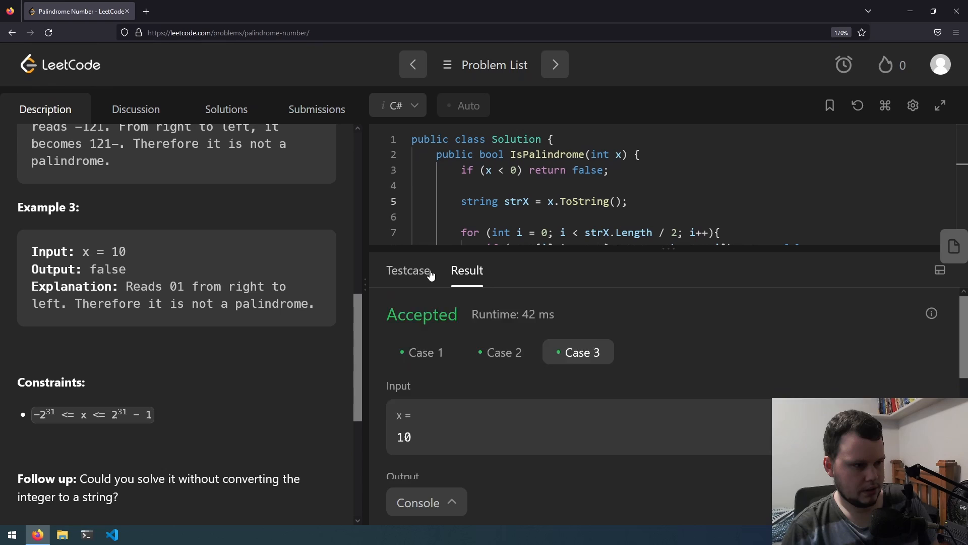
pyautogui.click(407, 270)
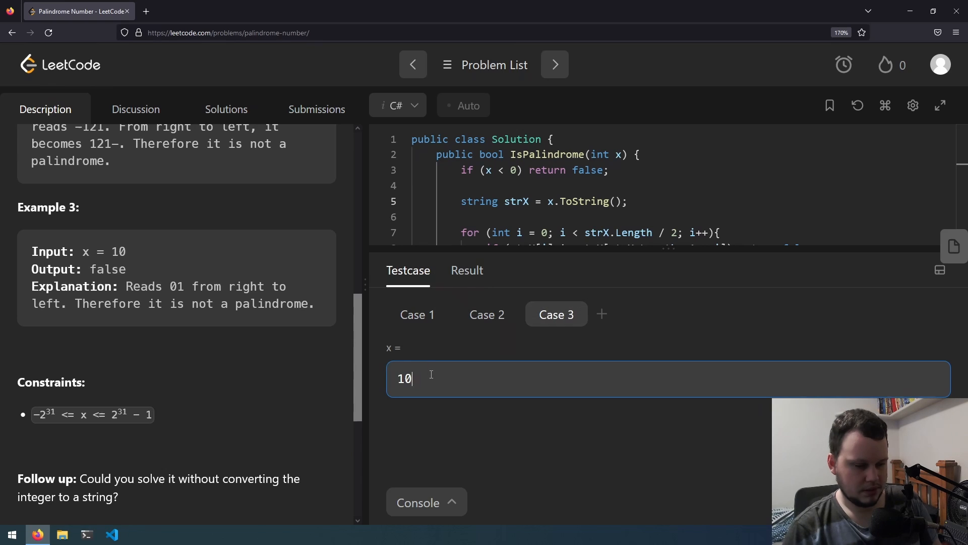